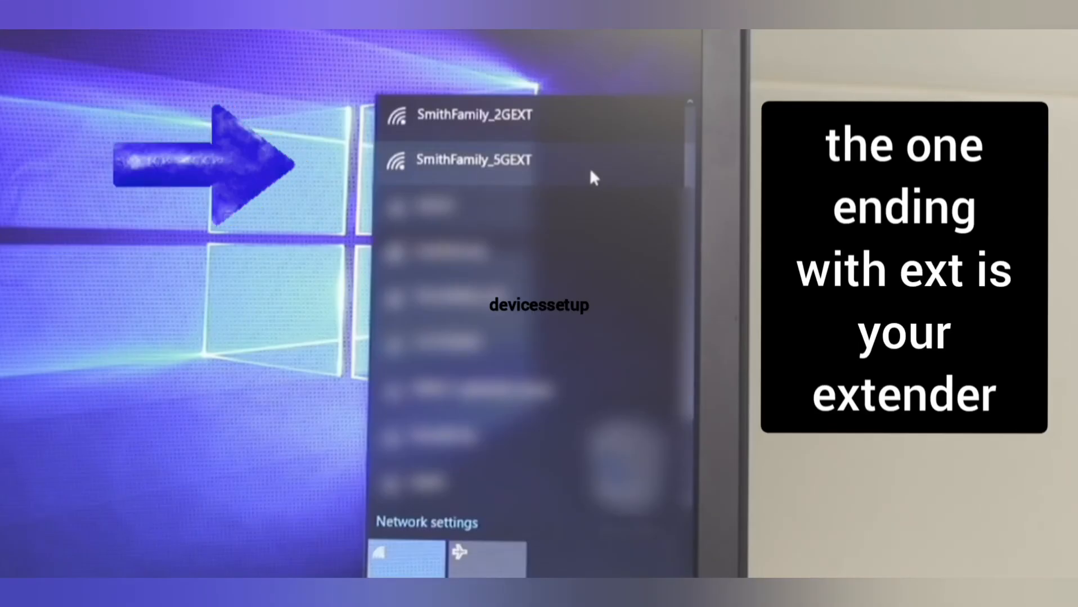
Join the 5GEXT extender network with its security key and open the Firmware Update page.
click(472, 161)
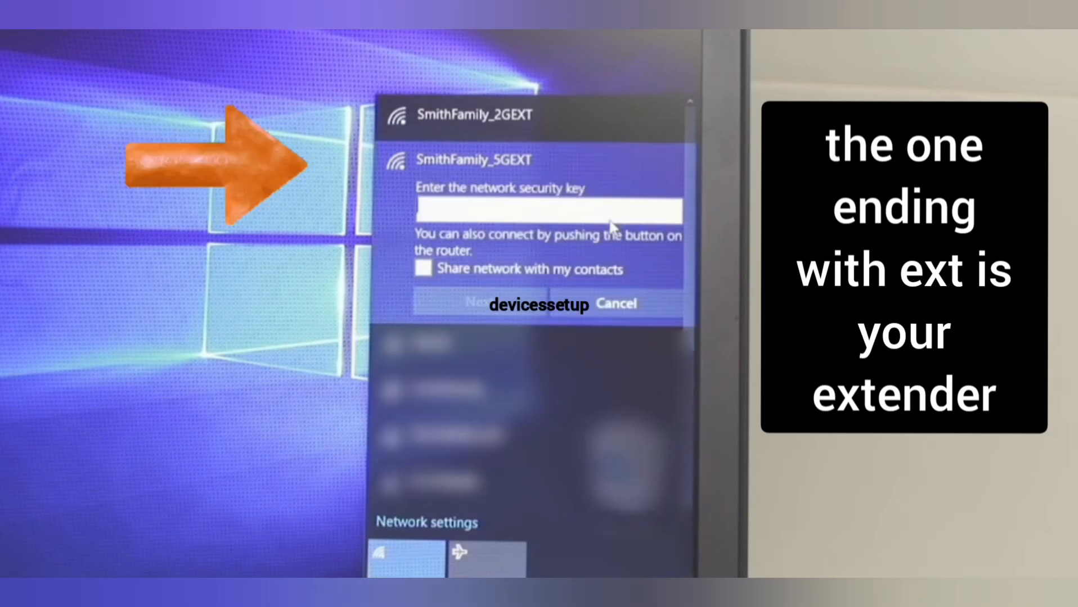
text(•••••)
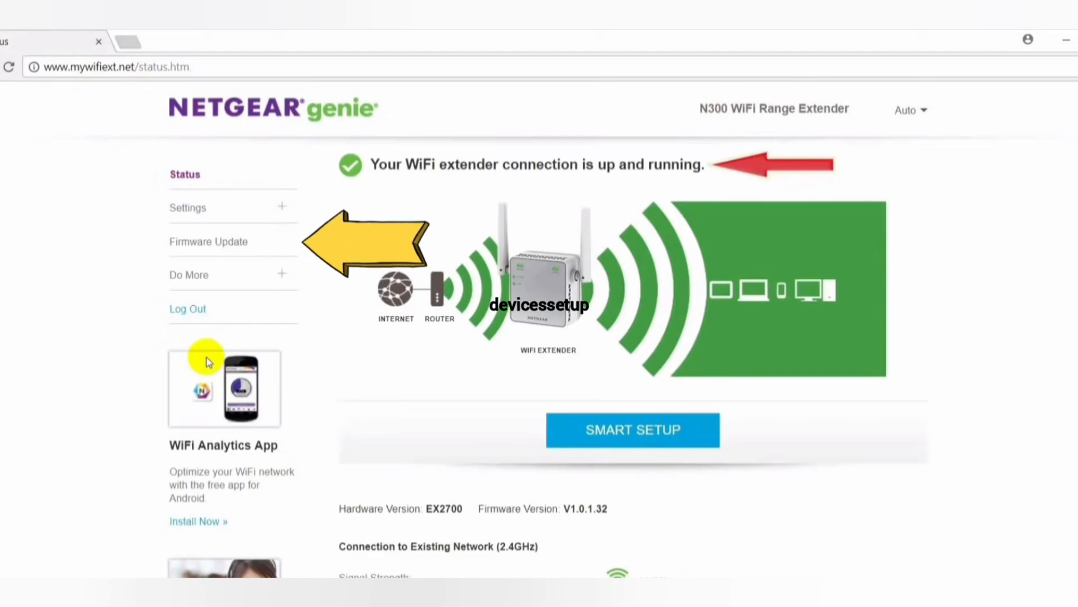
click(208, 241)
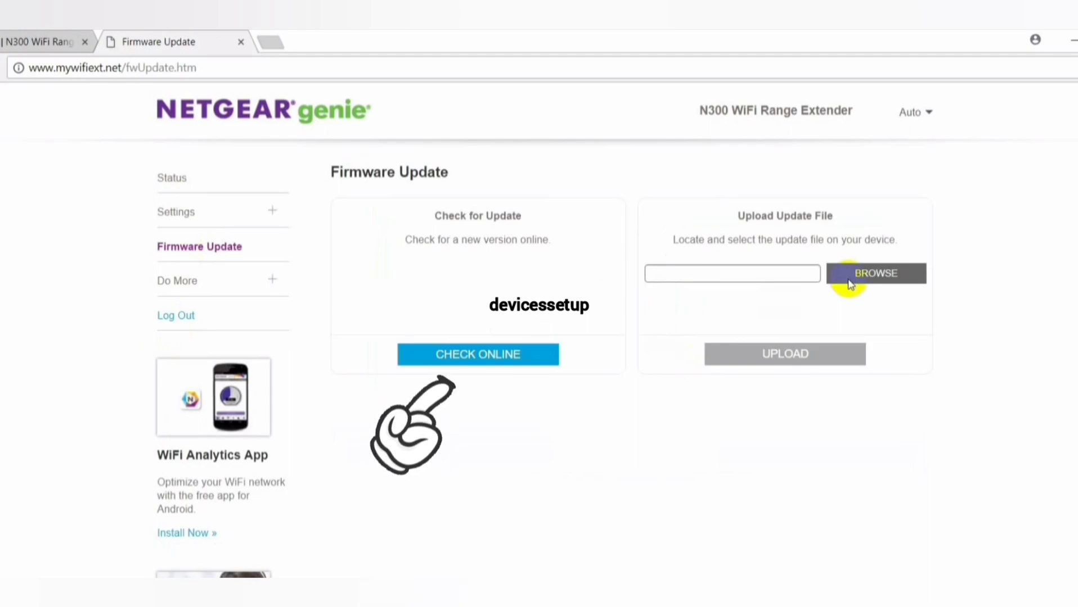
Check online for newer firmware, finding V1.0.1.42 over current V1.0.1.32.
click(477, 354)
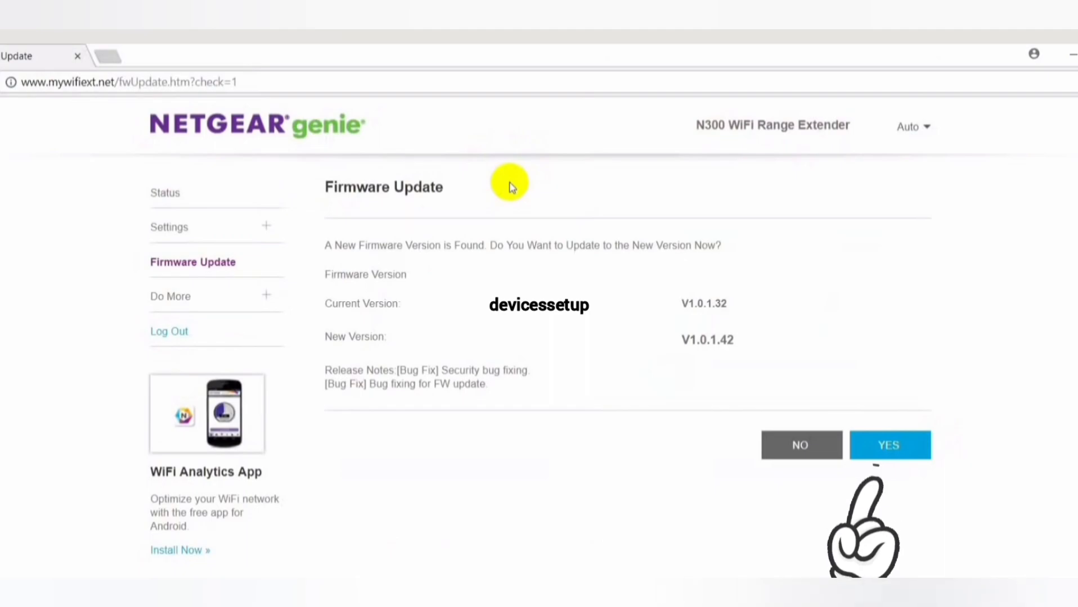
Confirm YES to update to firmware V1.0.1.42.
click(888, 446)
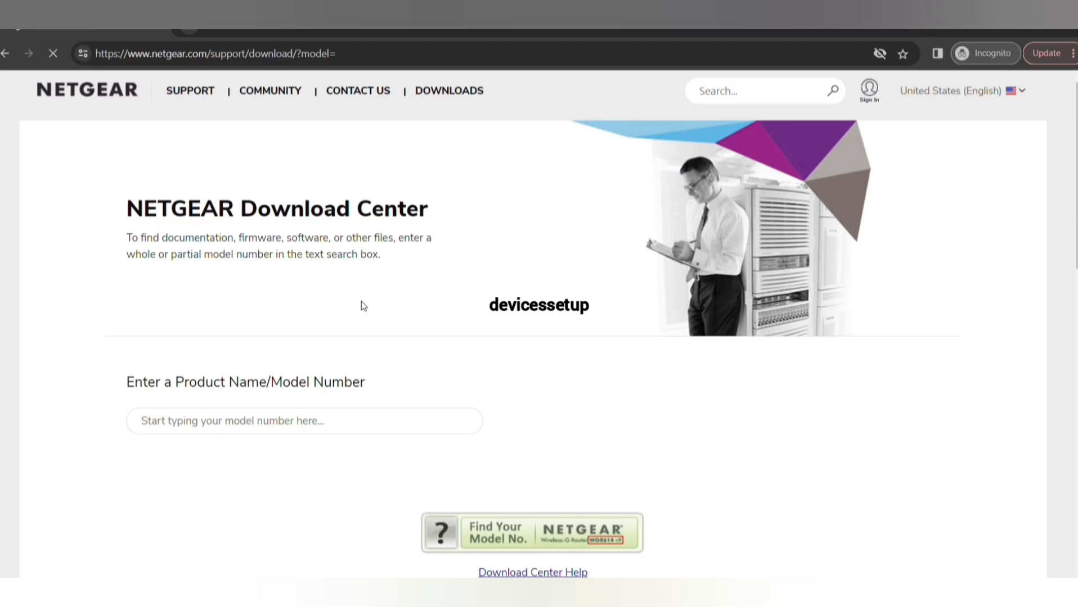
Search the Download Center for EX2700 and download firmware version 1.0.1.72.
text(ex)
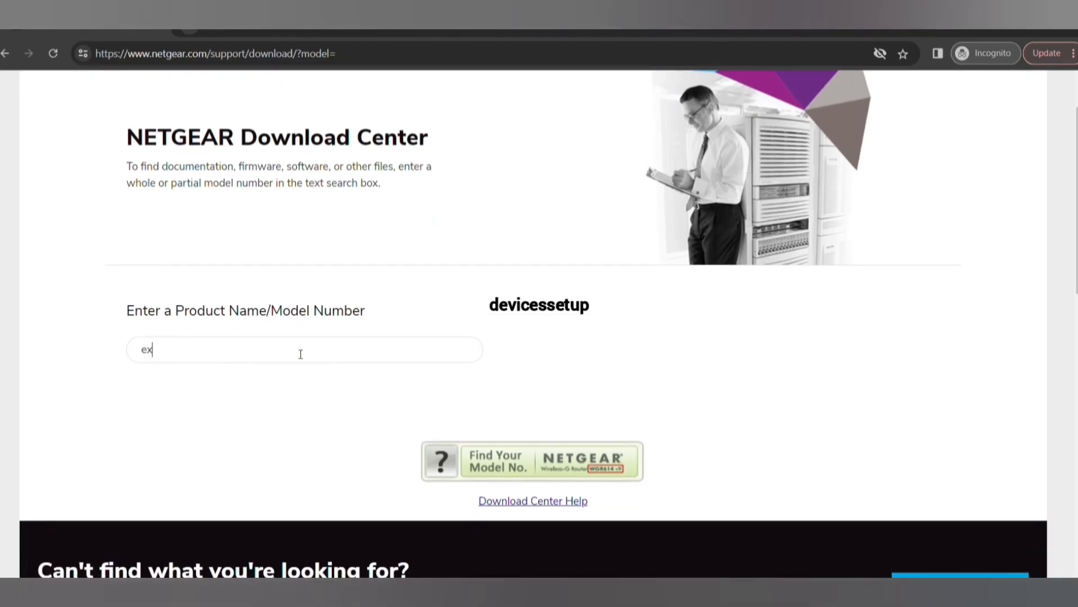
text(2700)
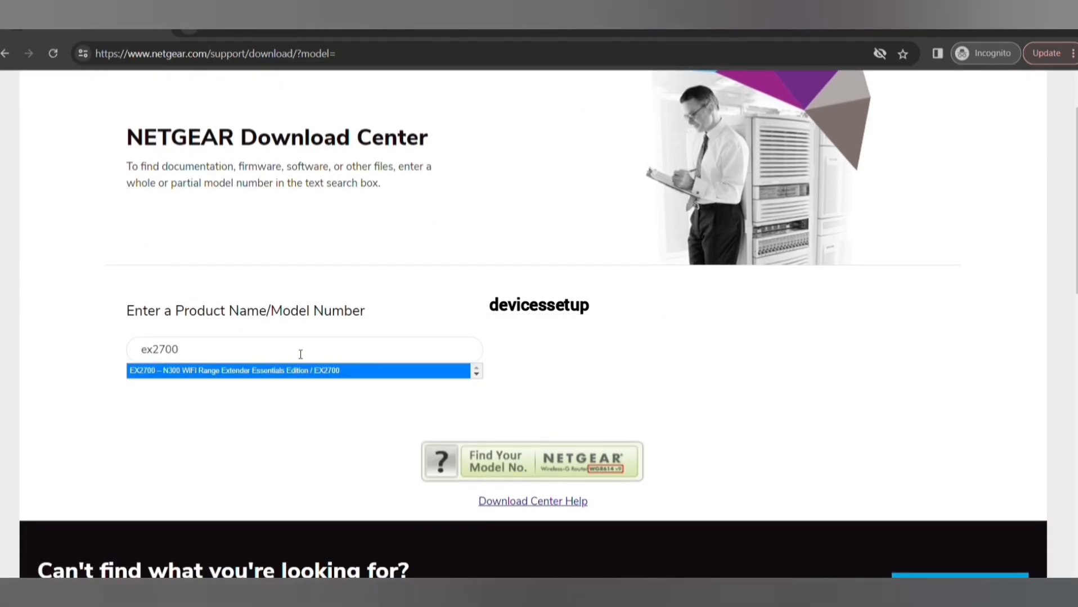
click(296, 371)
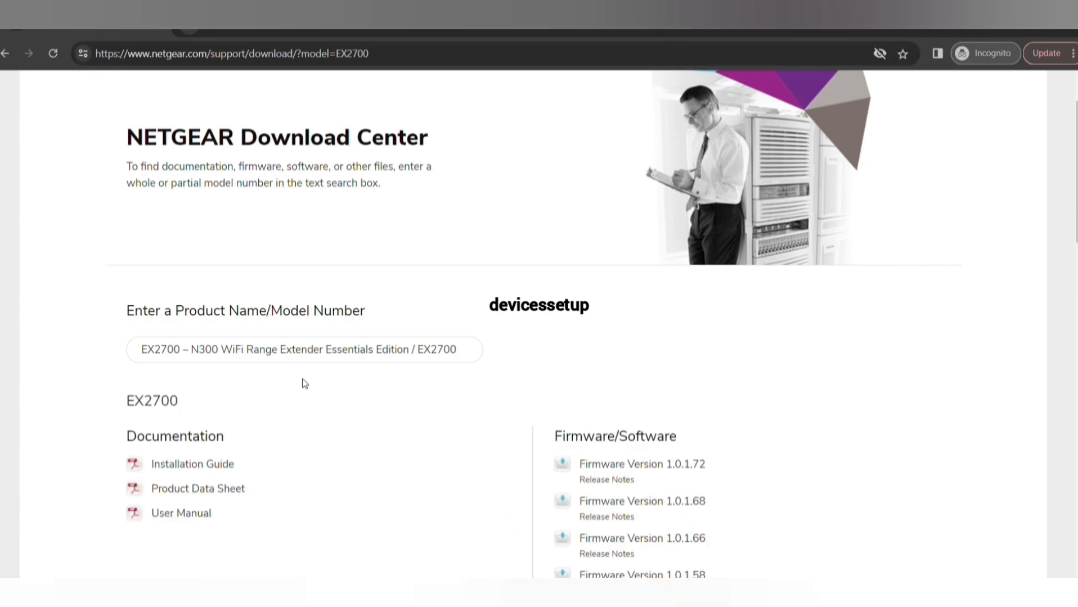
scroll(down, 3)
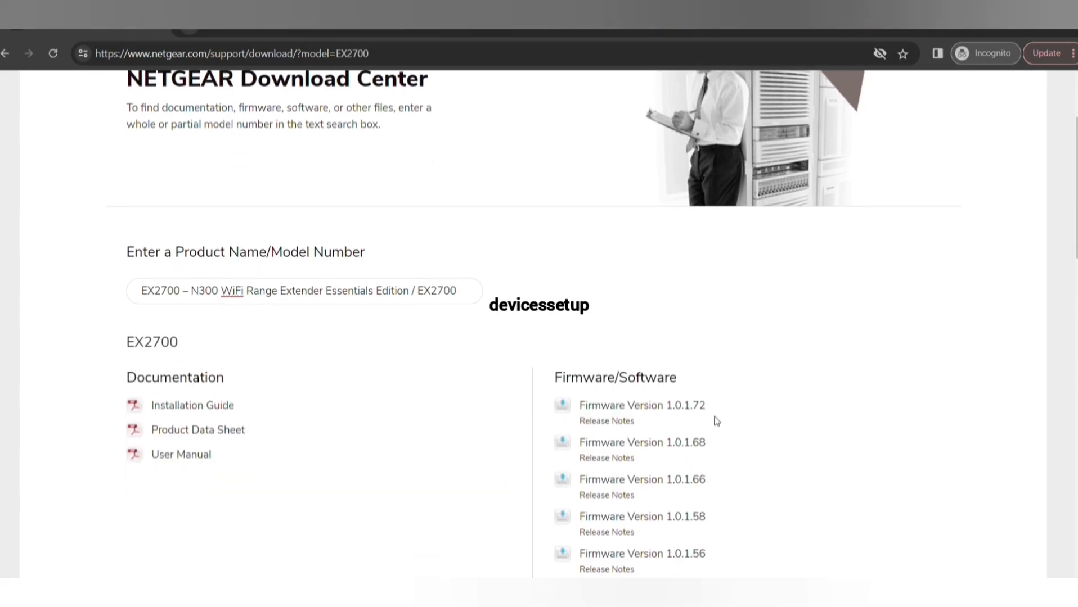
double_click(641, 405)
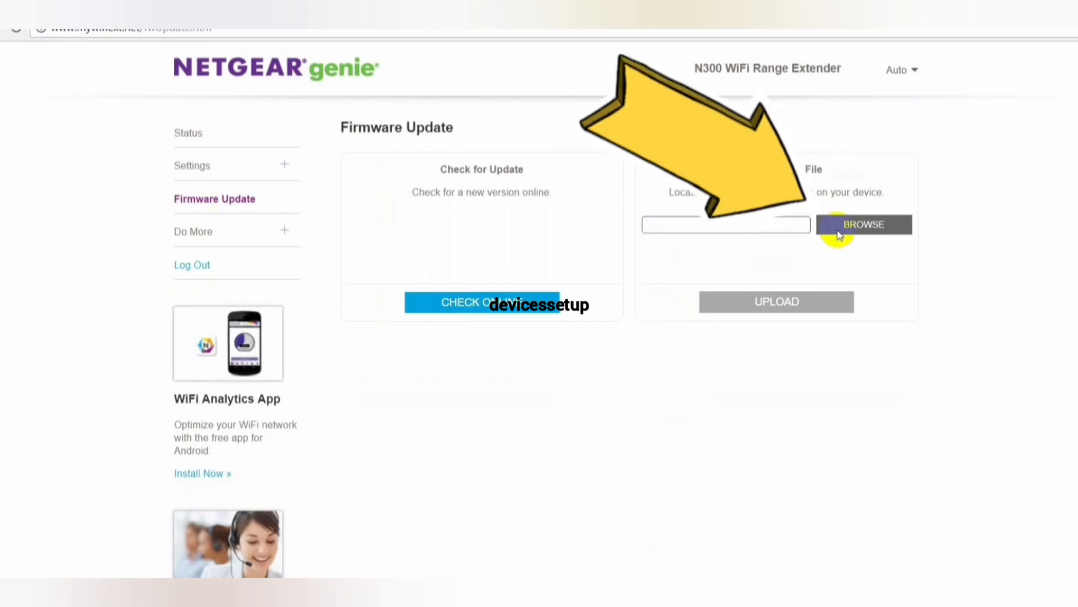
Select the downloaded EX2700-V1.0.1.42 firmware file and upload it to the extender.
click(862, 225)
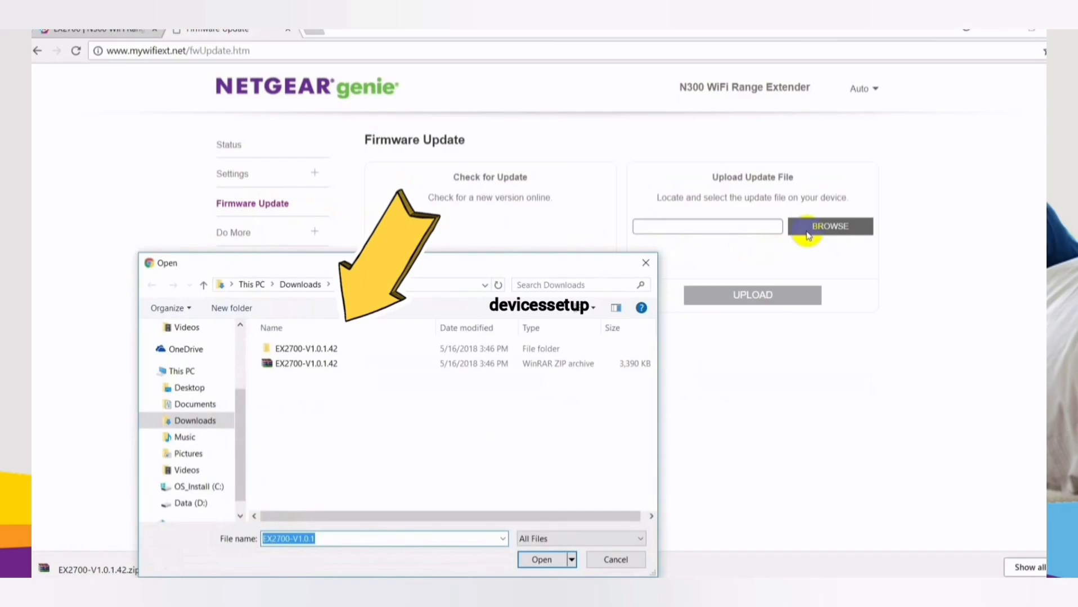
click(541, 559)
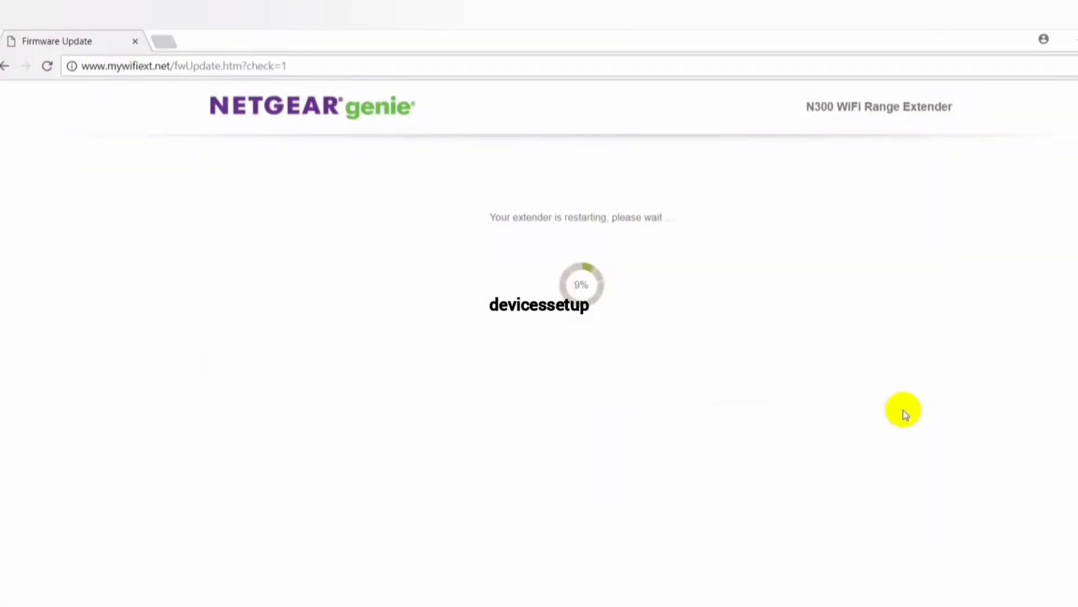